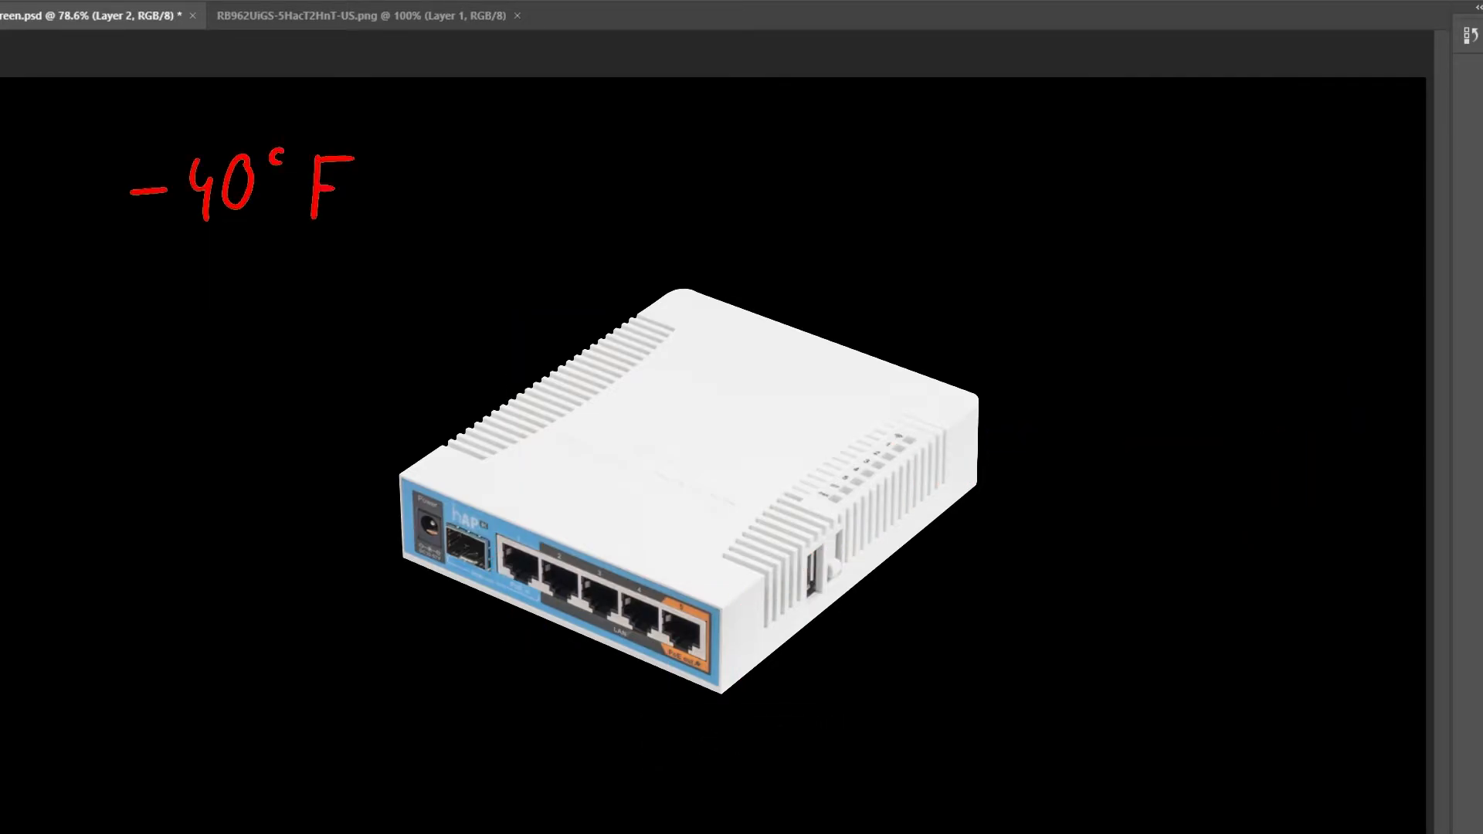
Step: Connect to the MikroTik hAP ac router at 192.168.88.1 from the Neighbors list
drag(378, 184, 567, 189)
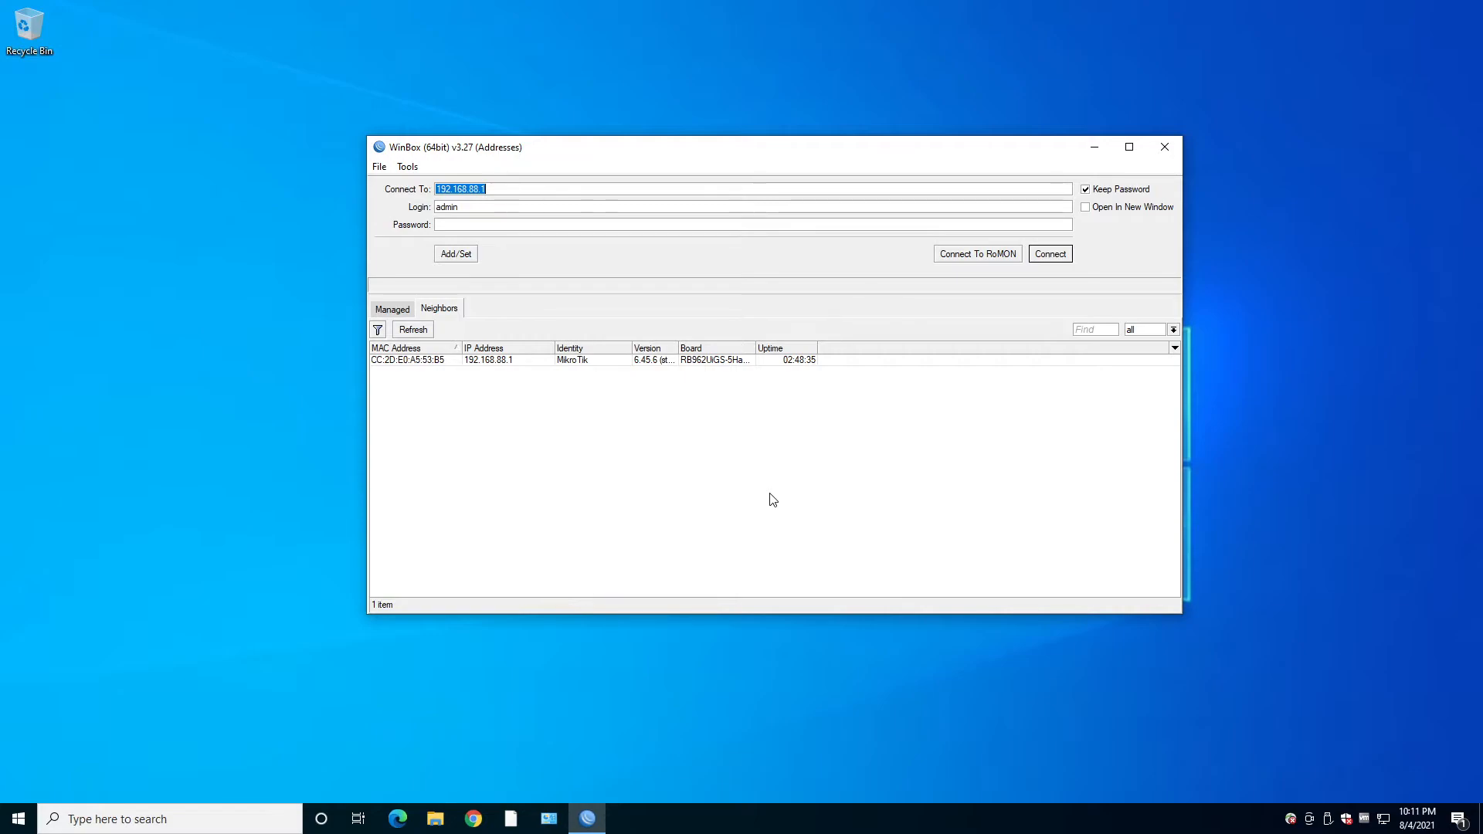
mouse_move(700, 474)
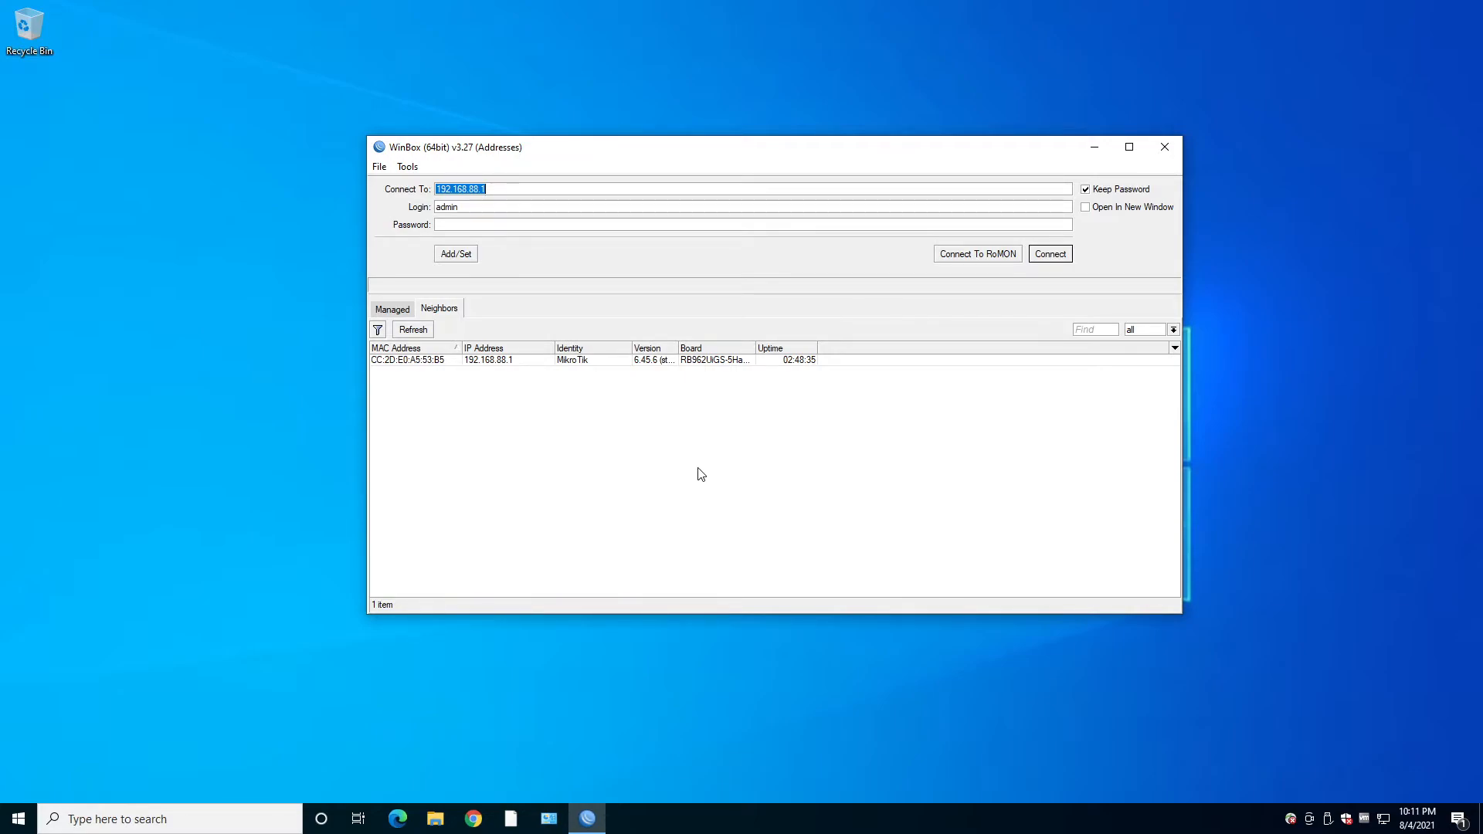
click(488, 359)
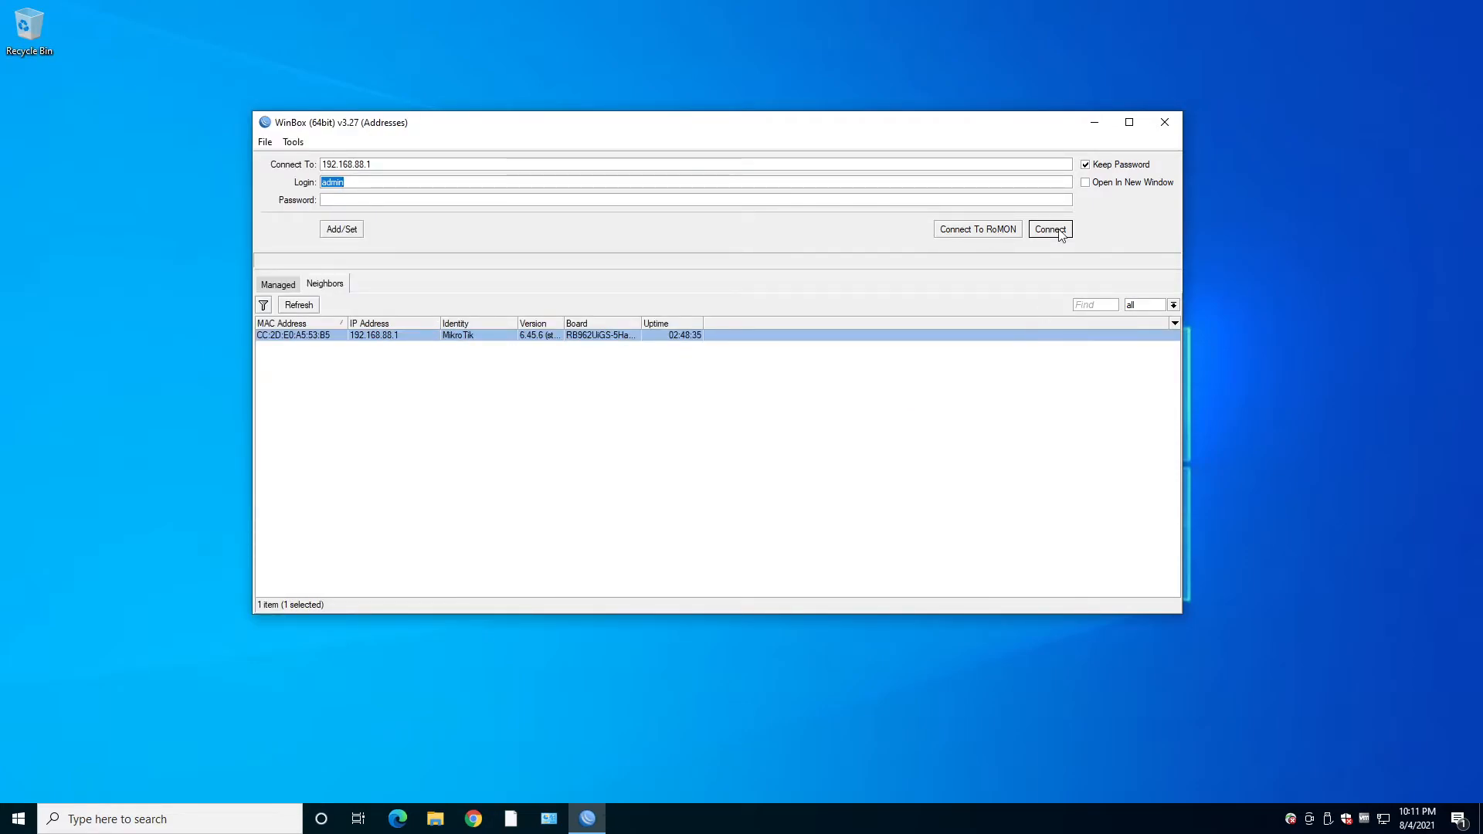
click(1049, 228)
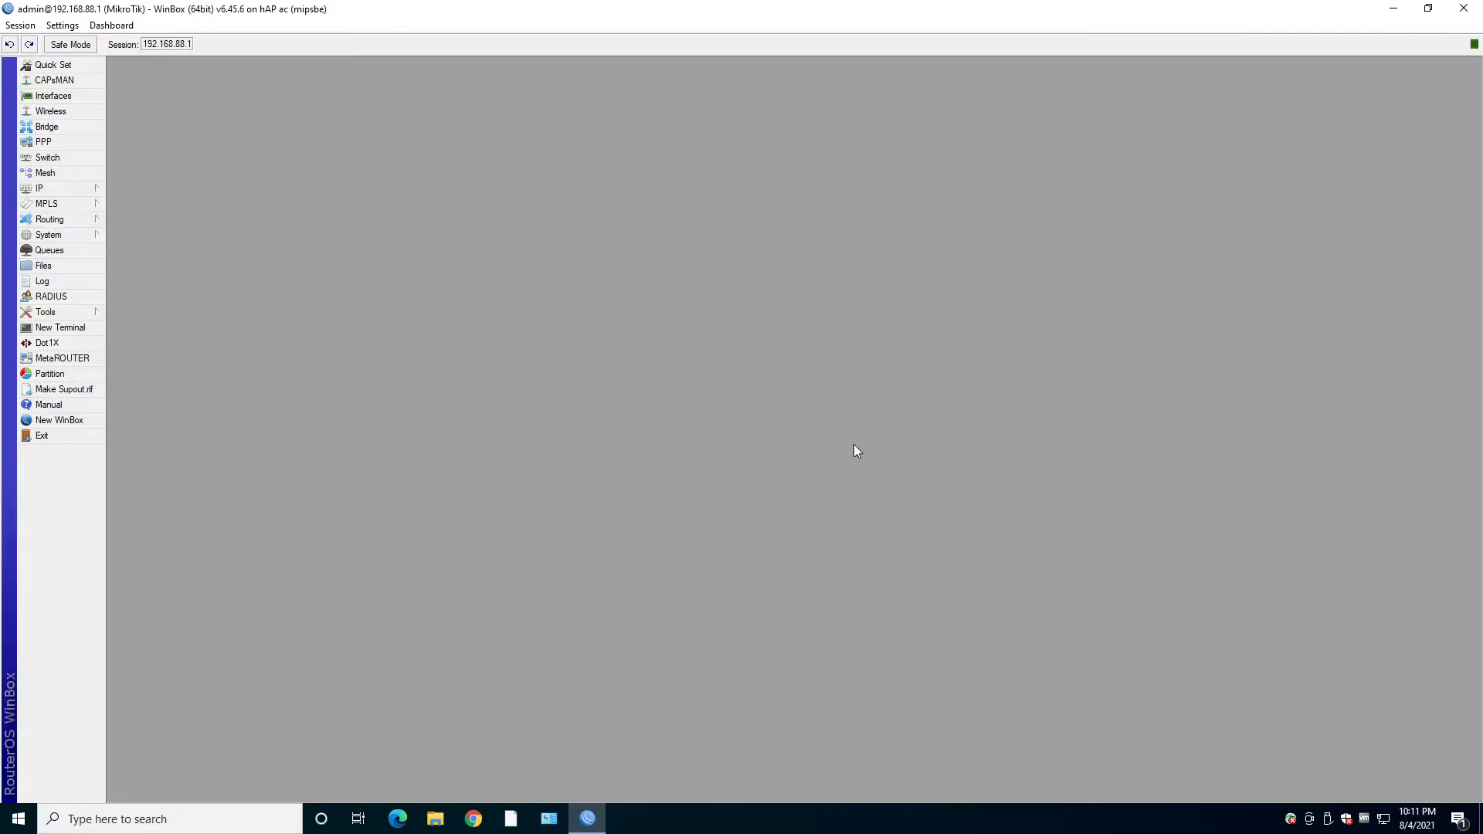
mouse_move(109, 104)
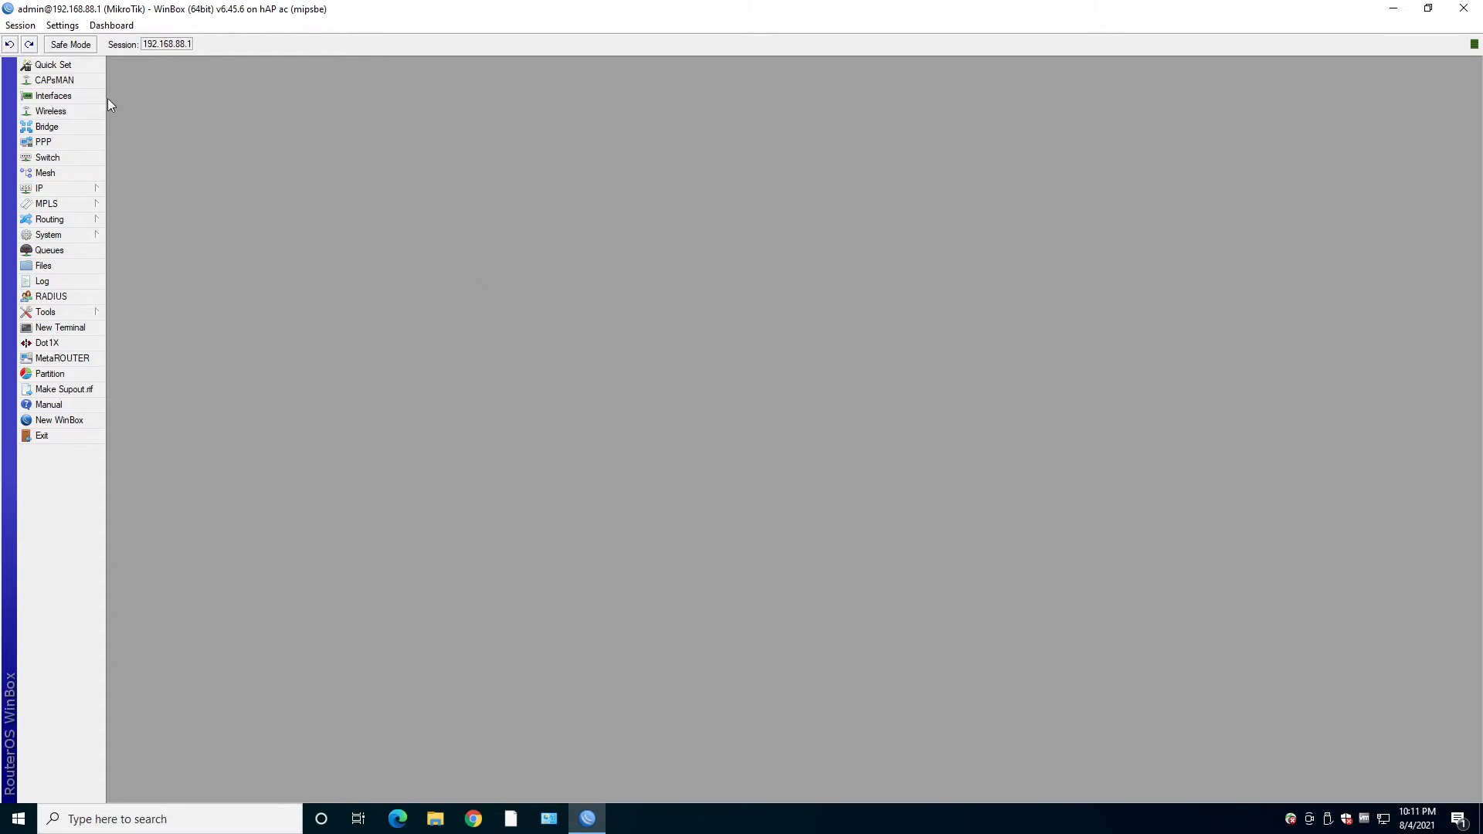
Step: View and close CAPsMAN, then show the interface list with bridge, ether1–5, sfp1, wlan1–2
click(54, 79)
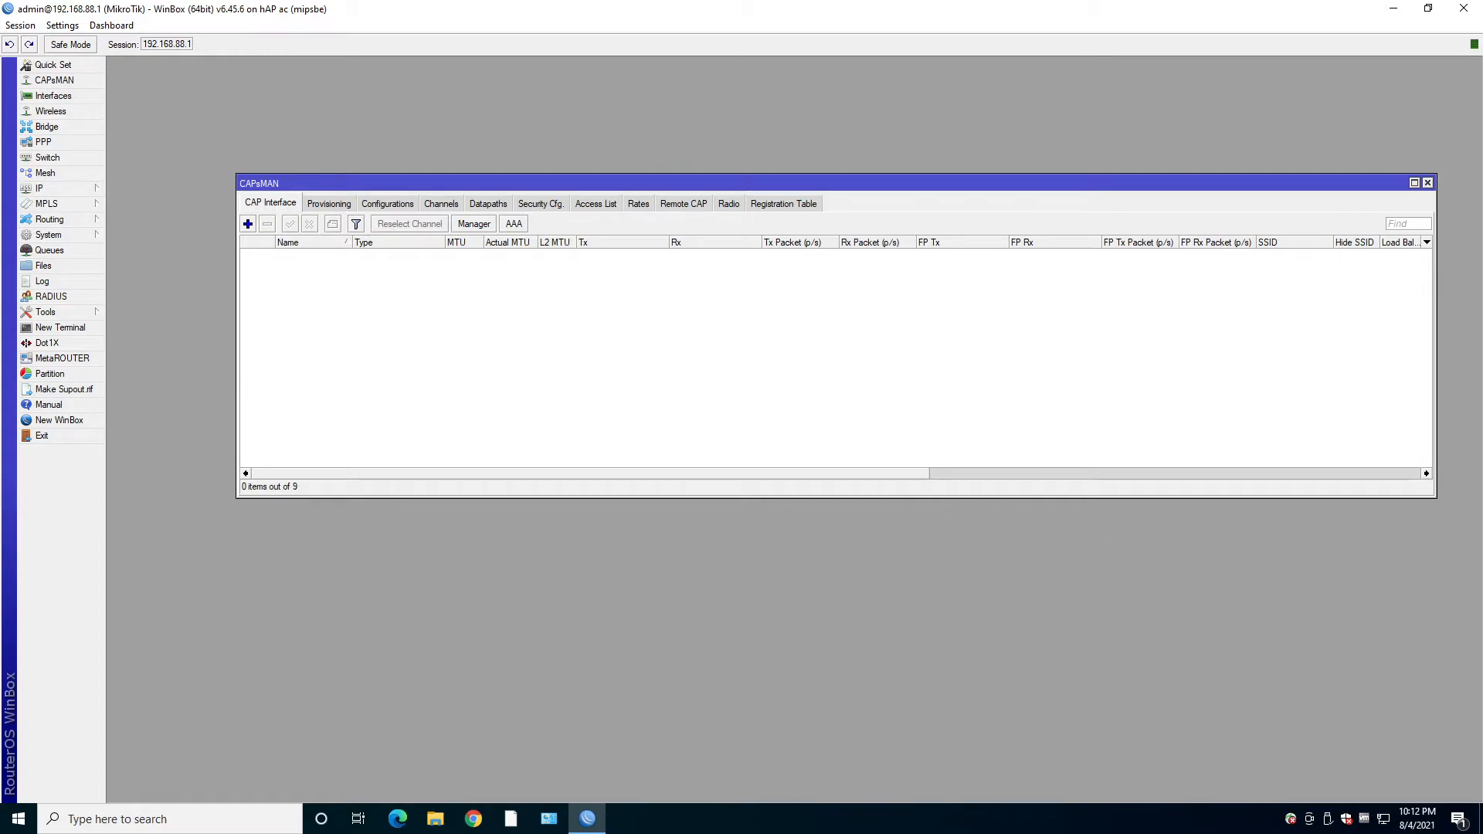
click(1426, 182)
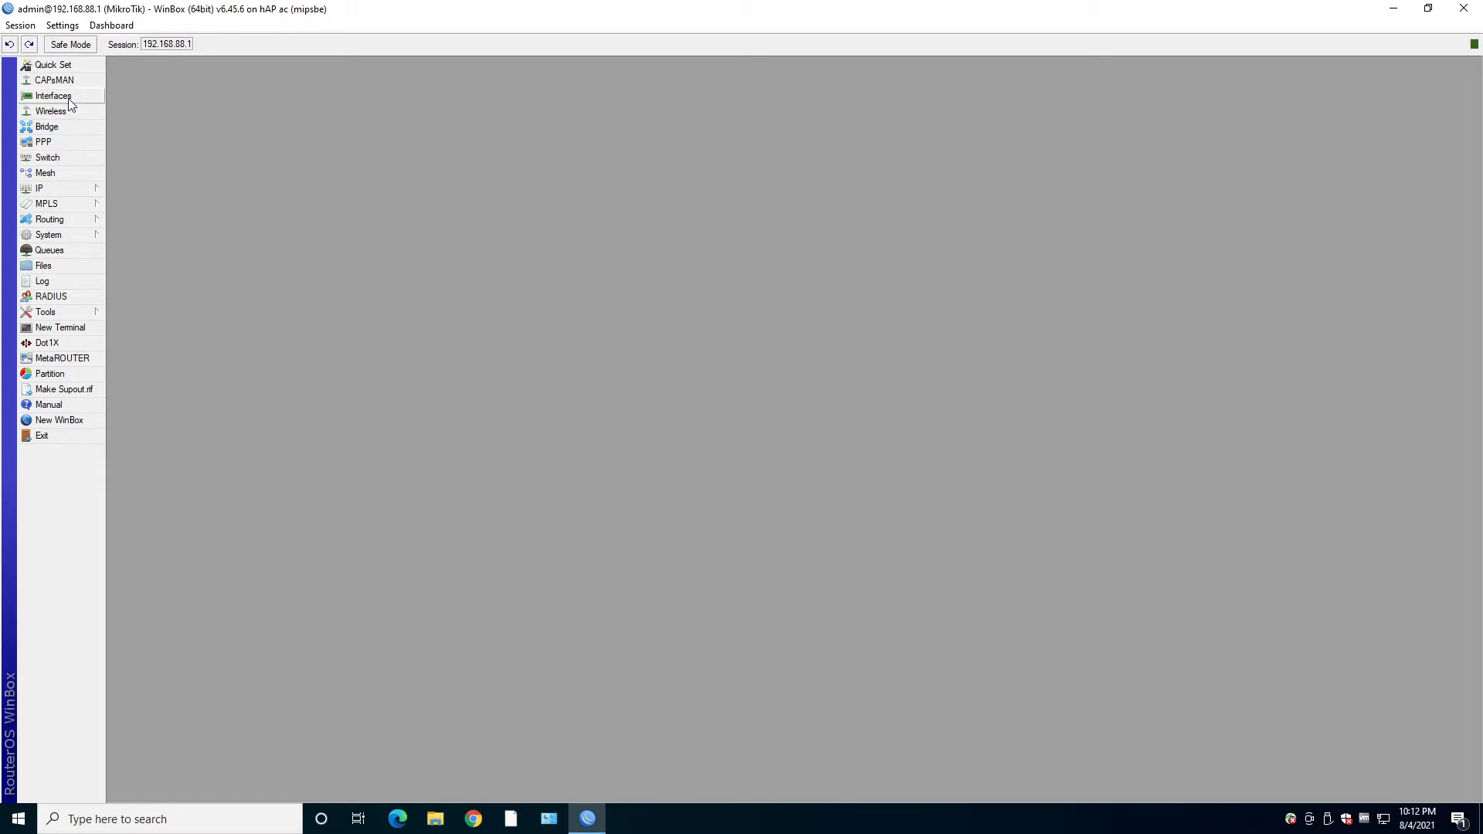
click(53, 95)
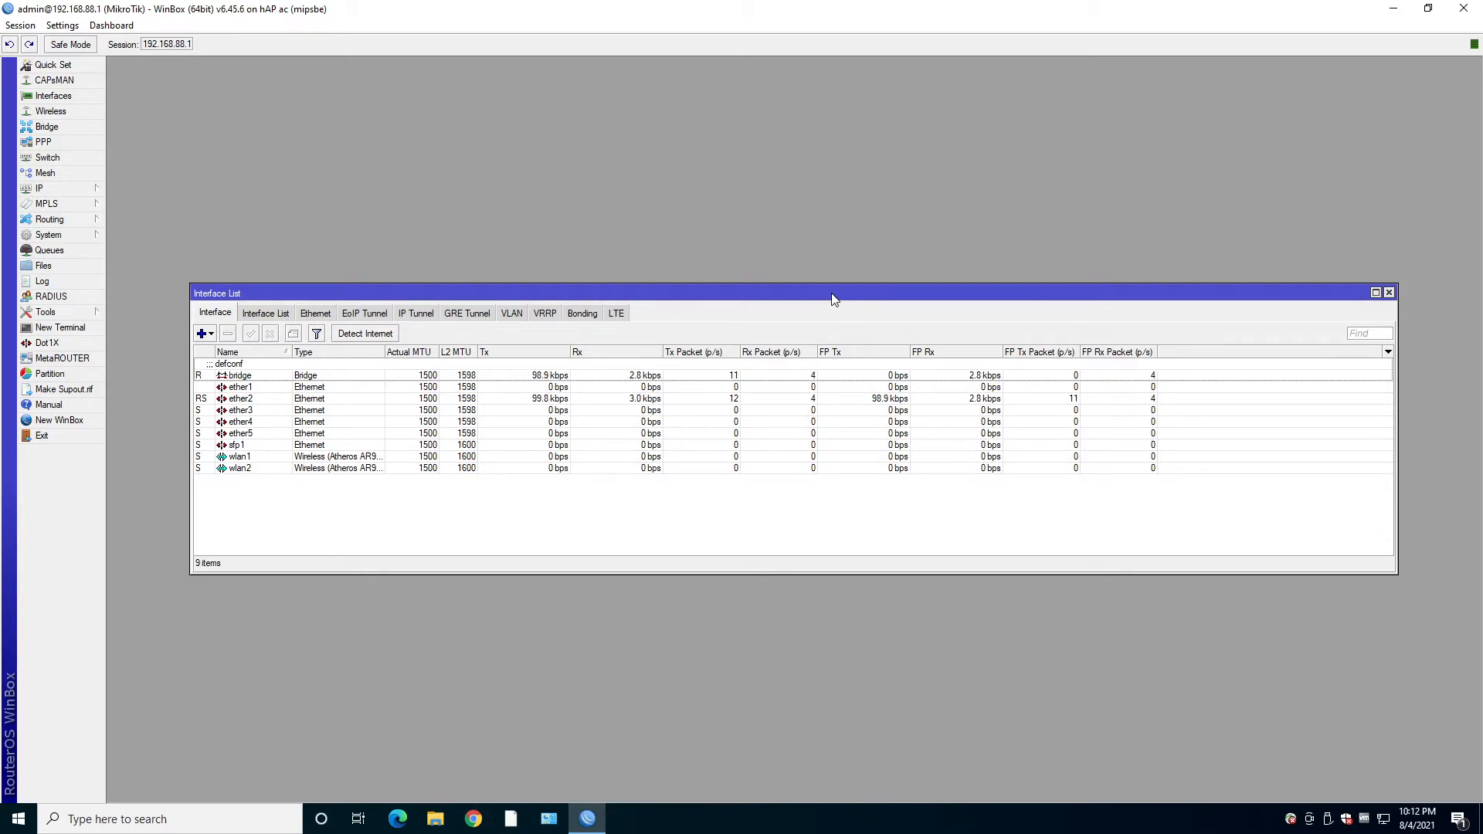
Step: Browse the Wireless, Bridge and PPP windows, ending on Switch listing switch1 (QCA 8337)
click(51, 110)
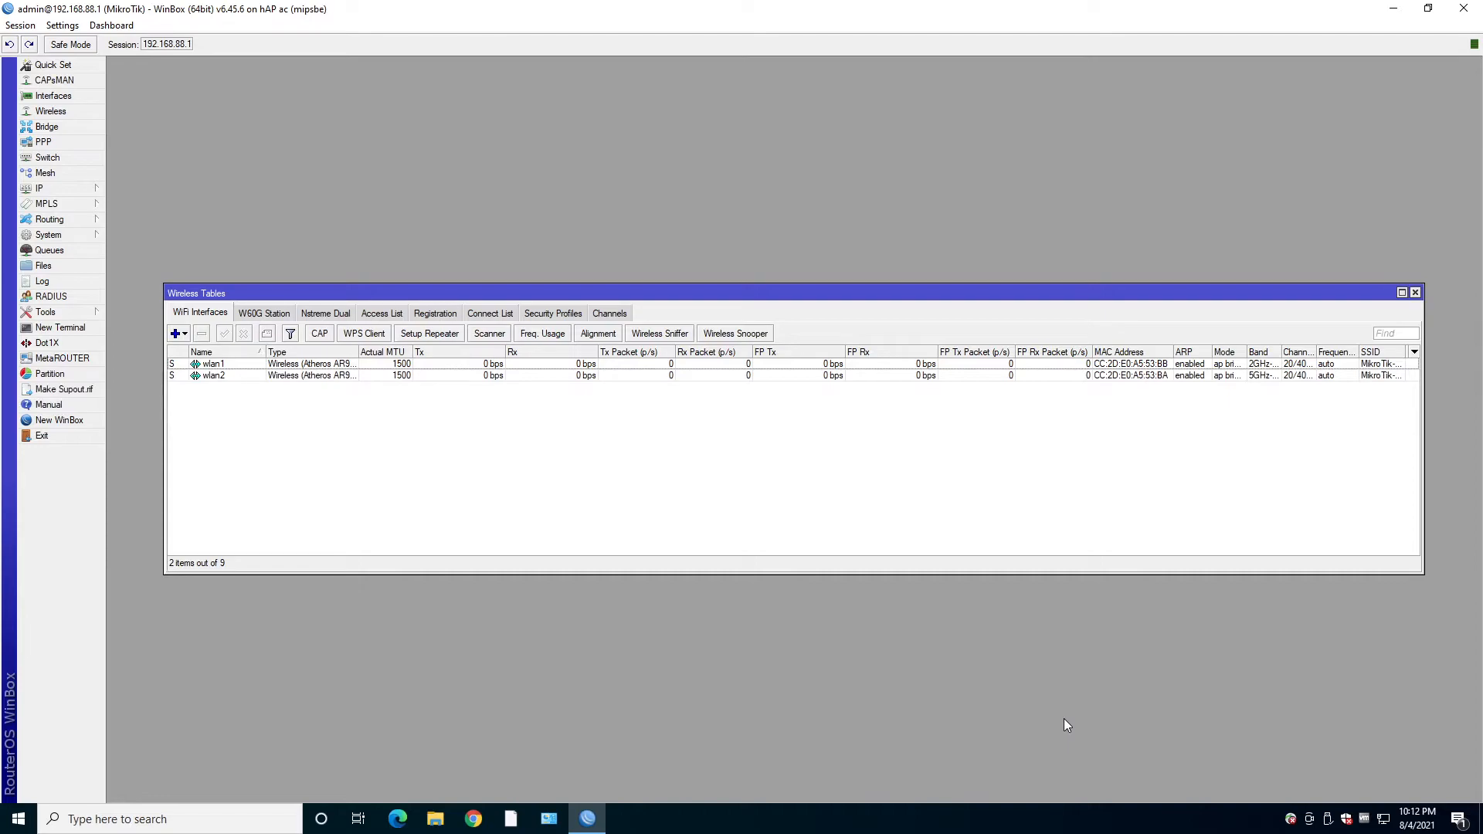
click(45, 126)
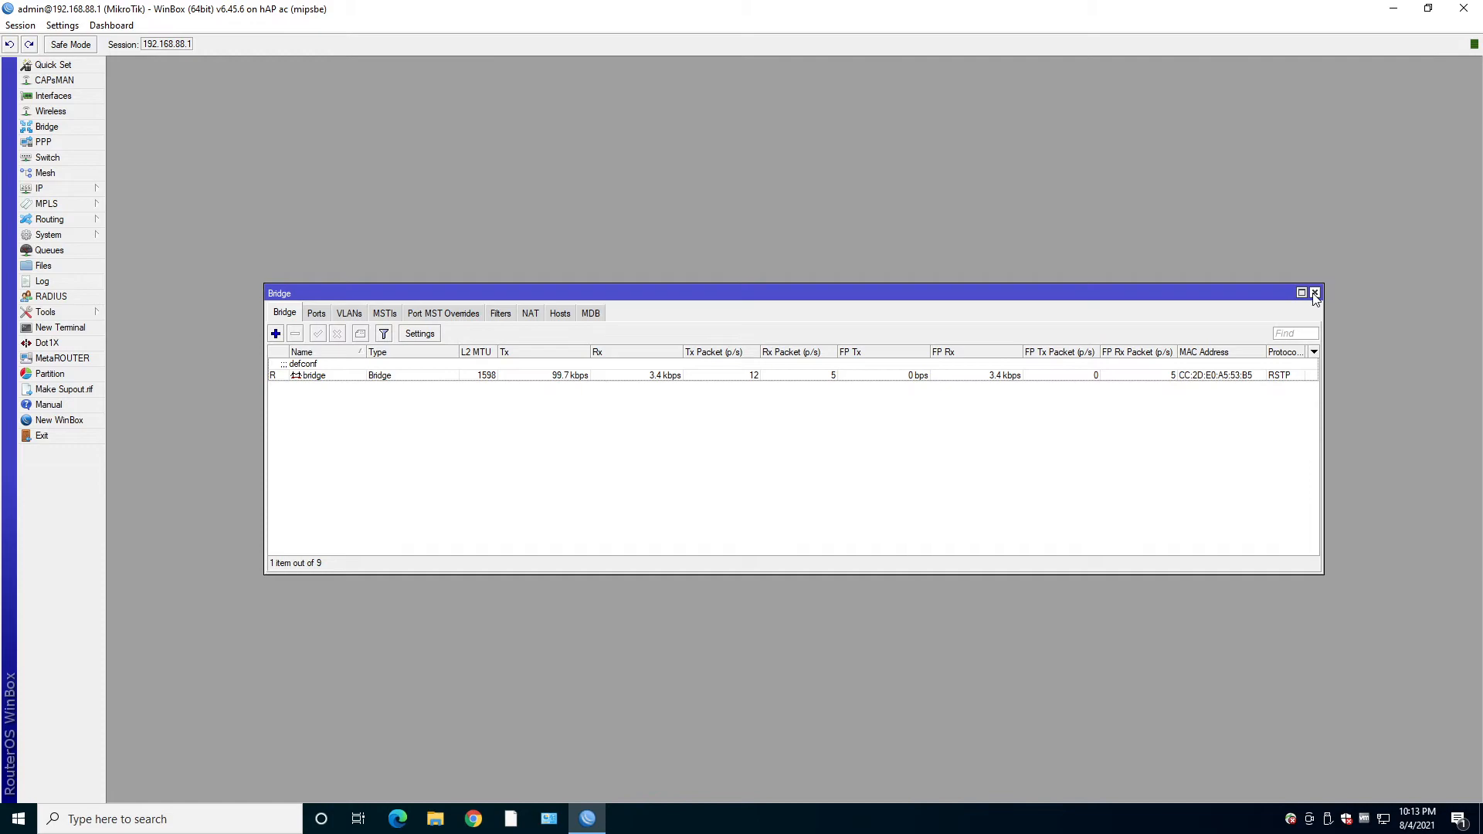
click(42, 141)
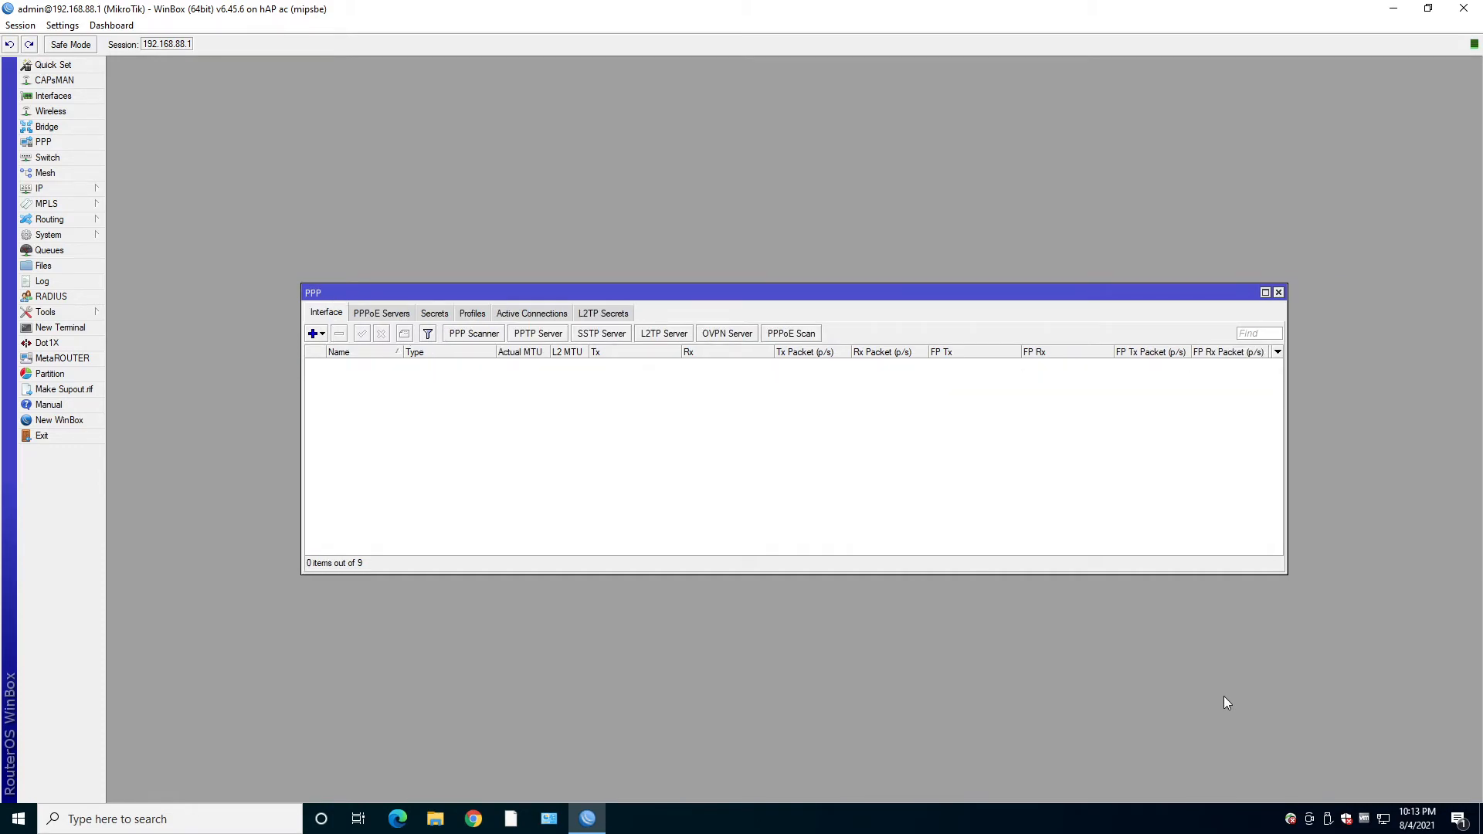
click(47, 157)
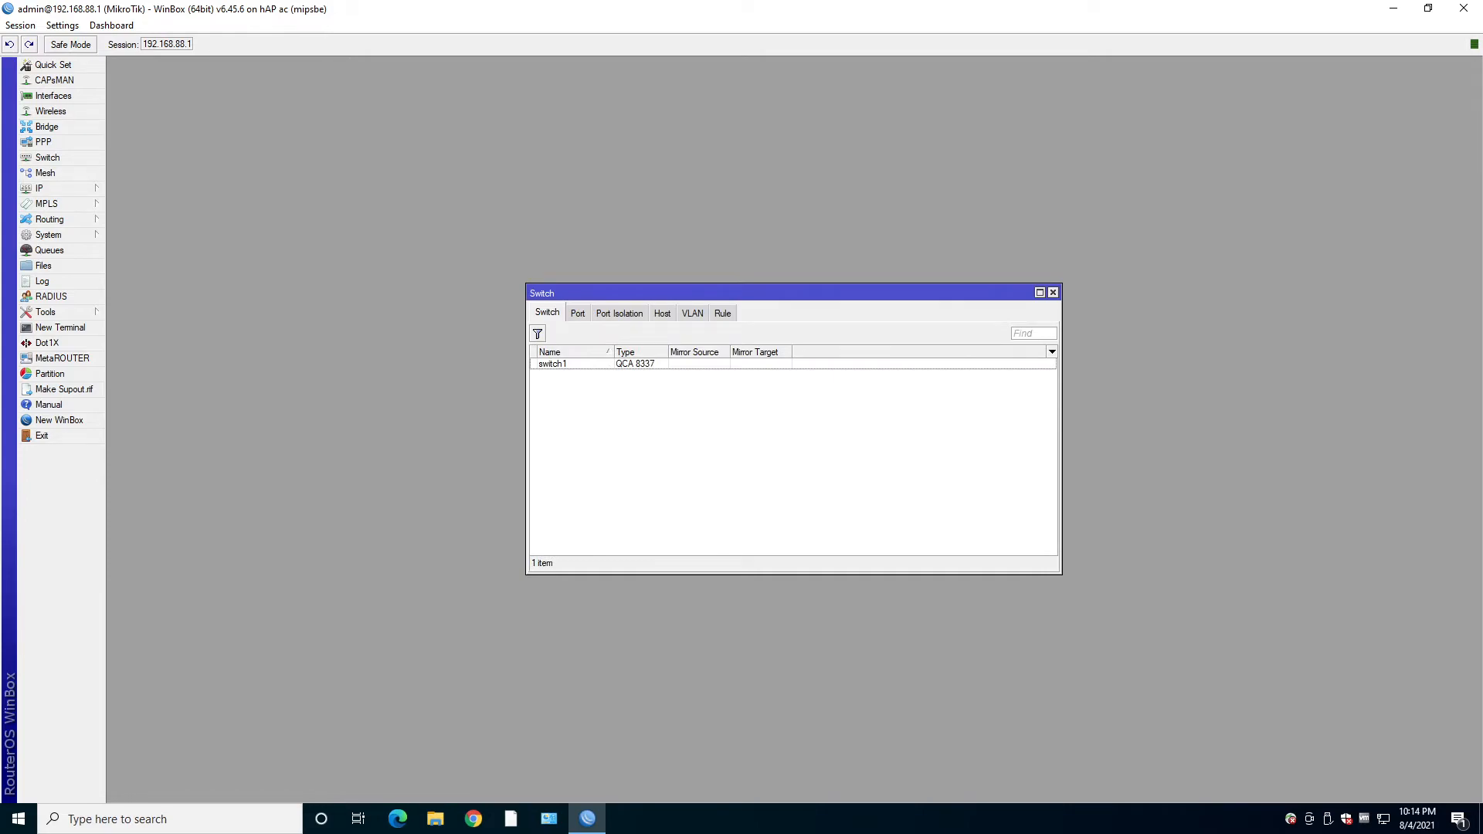
Step: Close the Switch window, leaving only the RouterOS main menu
click(38, 188)
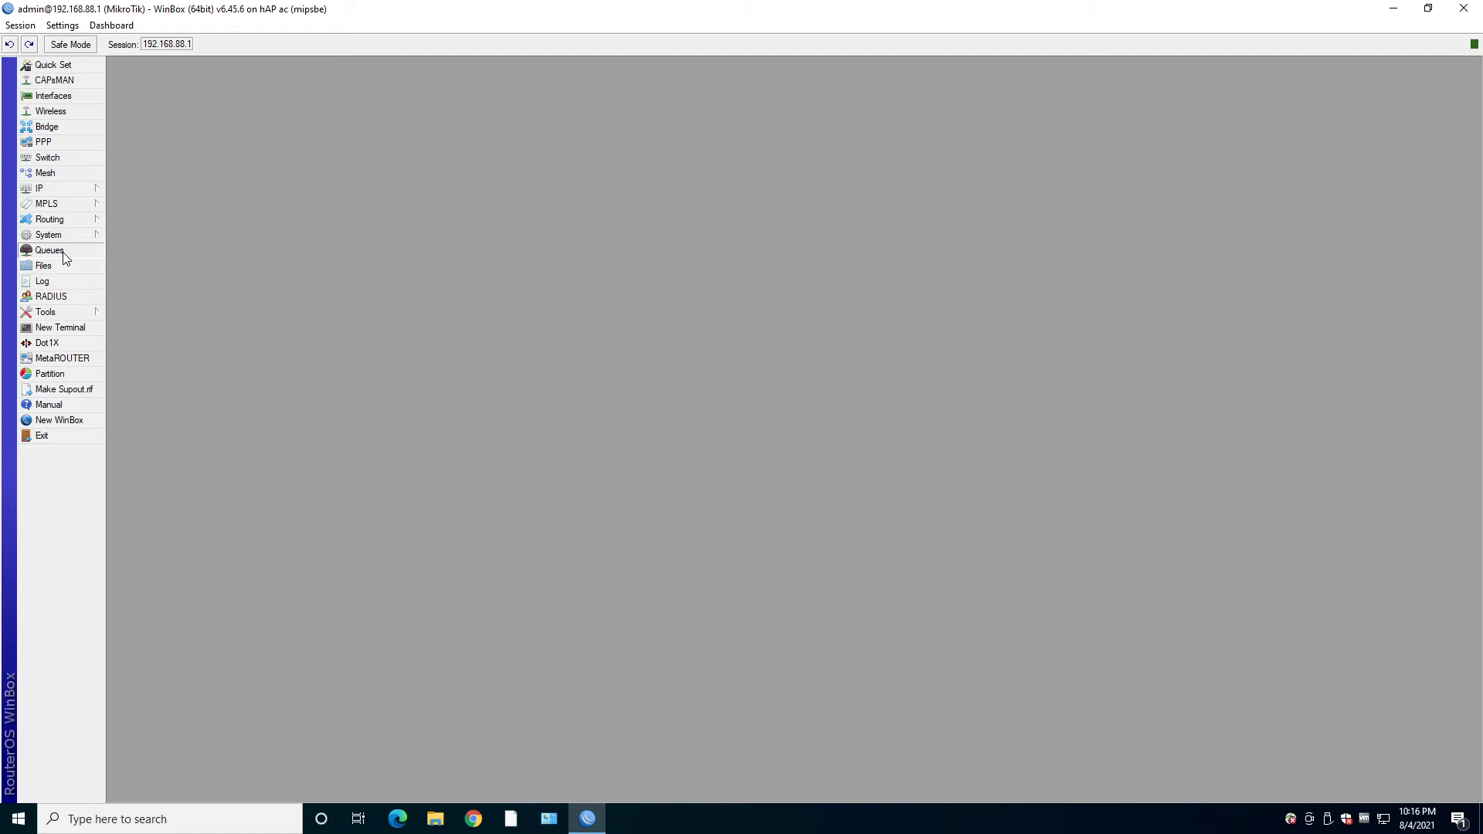
Step: View the router's Files and system Log, close the log, and show the Tools submenu
click(43, 266)
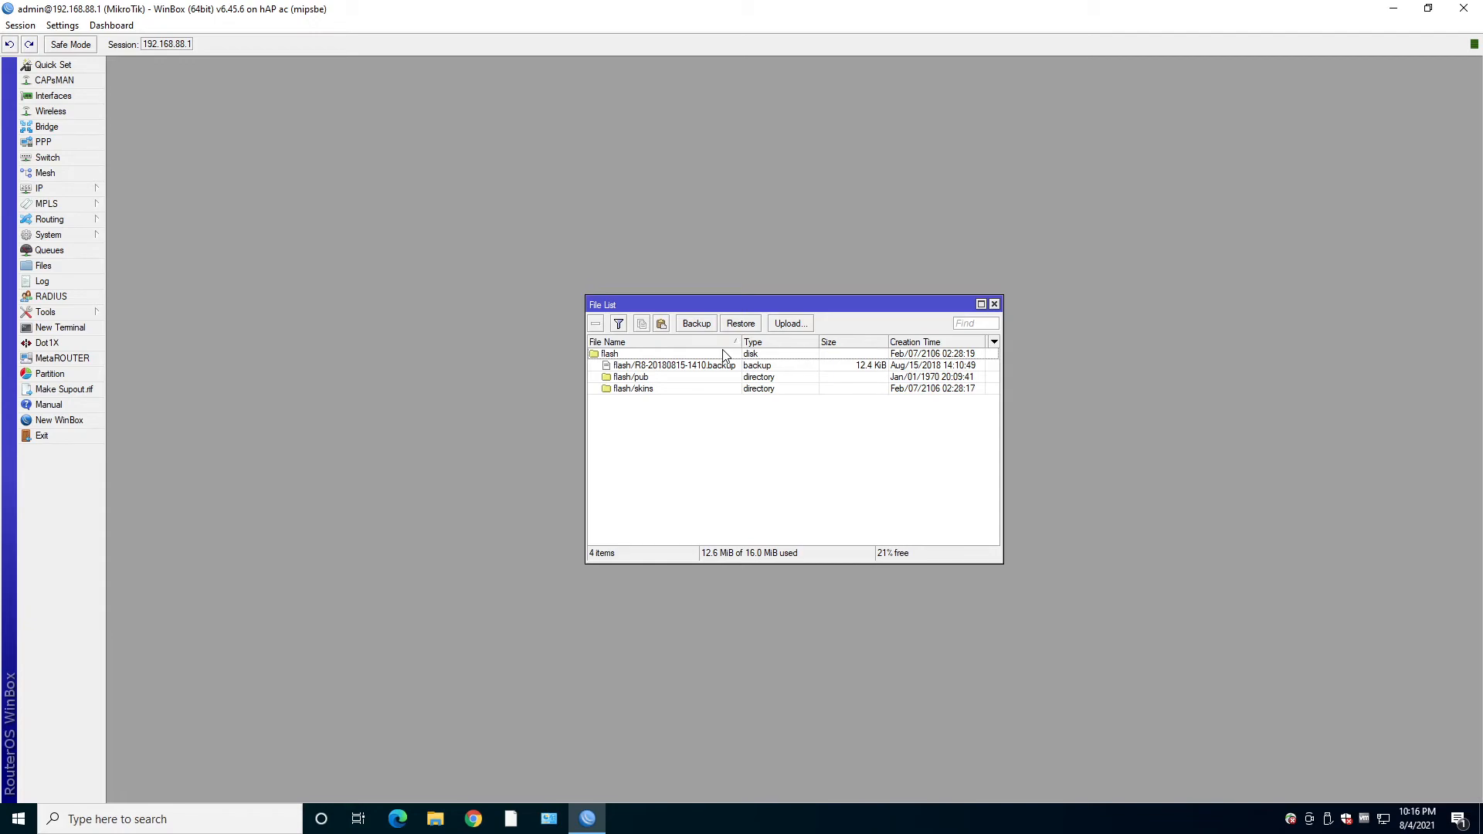
click(43, 281)
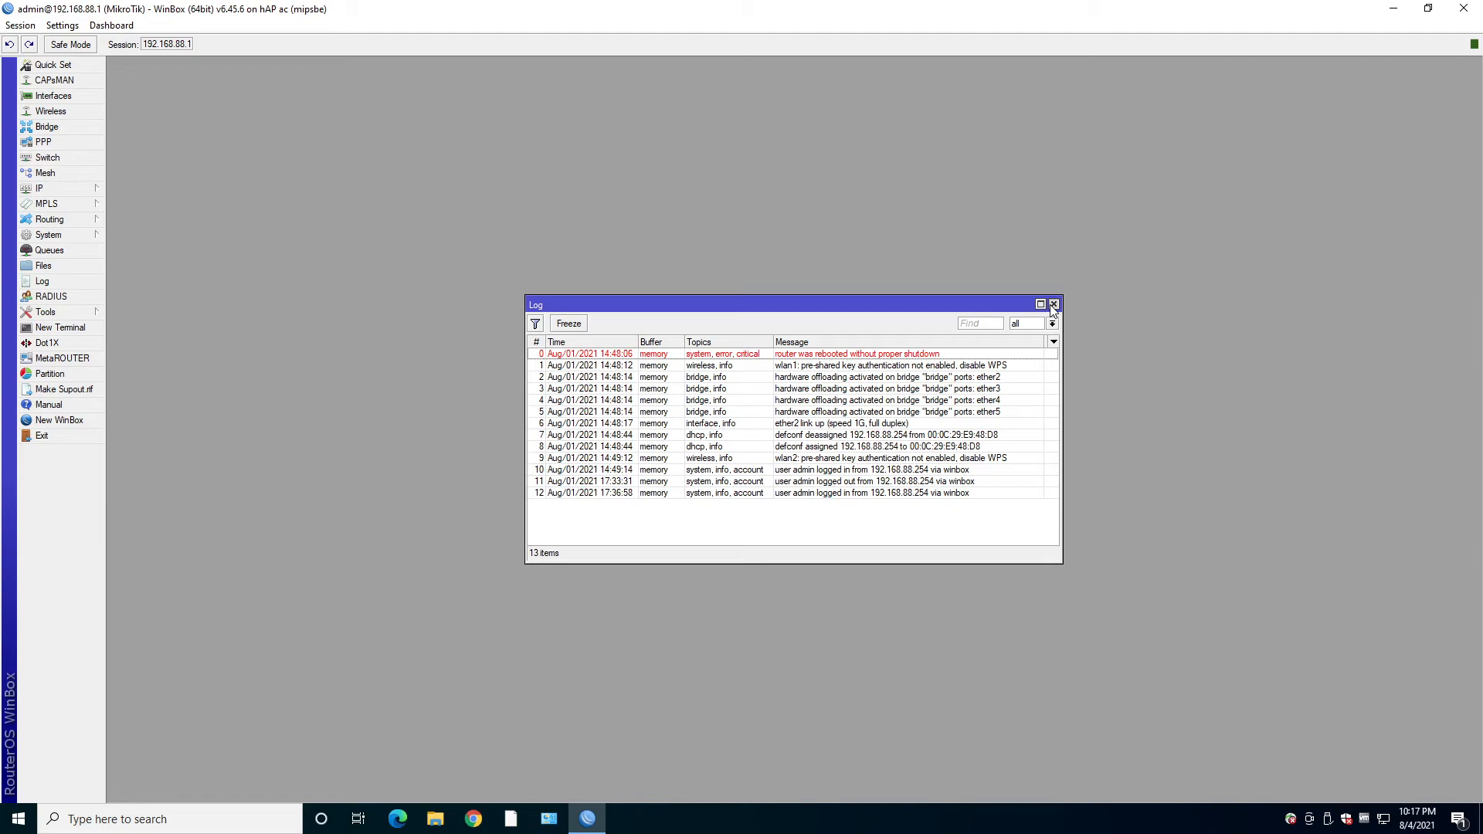
click(1052, 303)
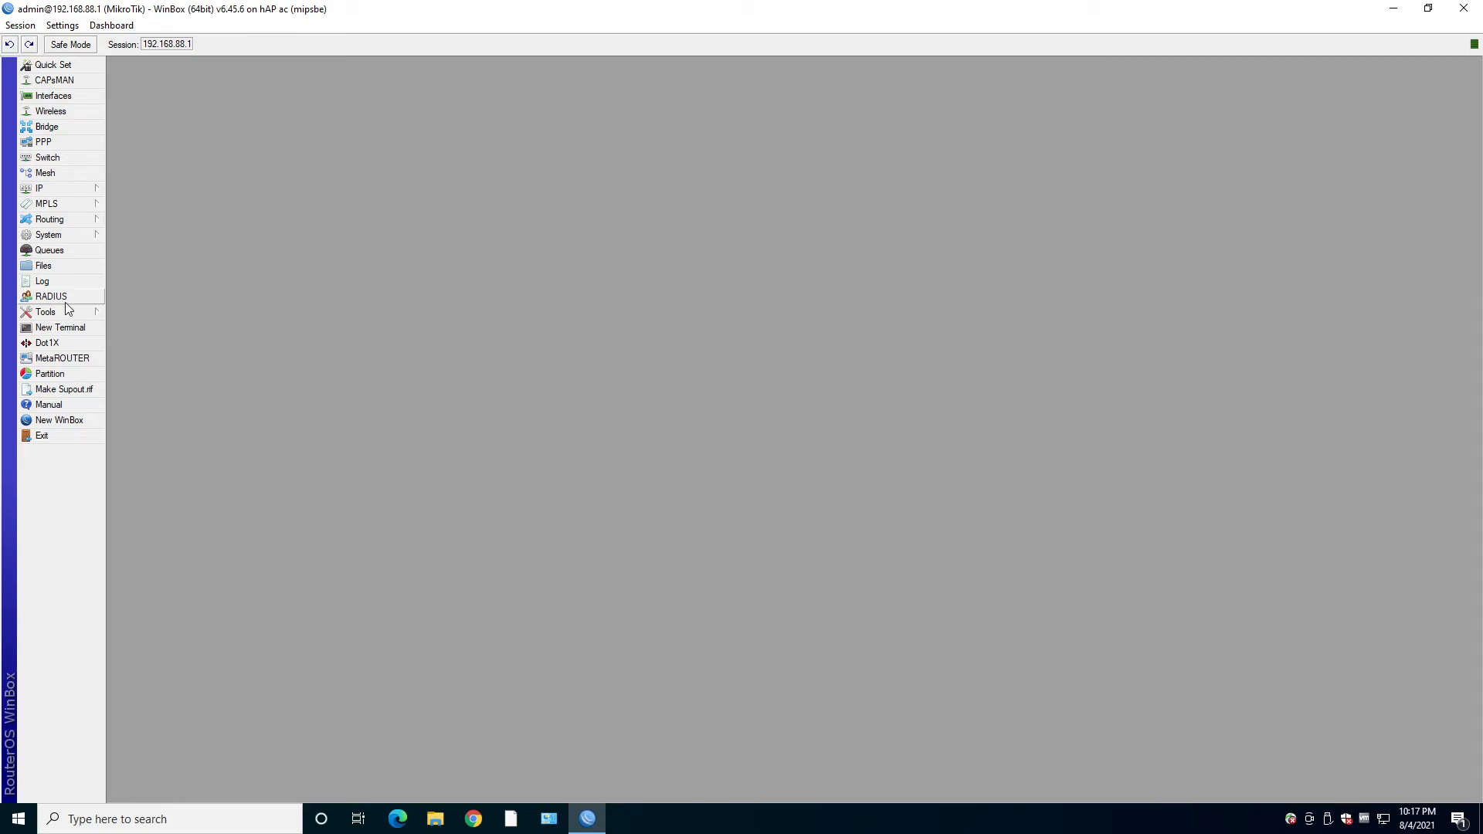
click(46, 312)
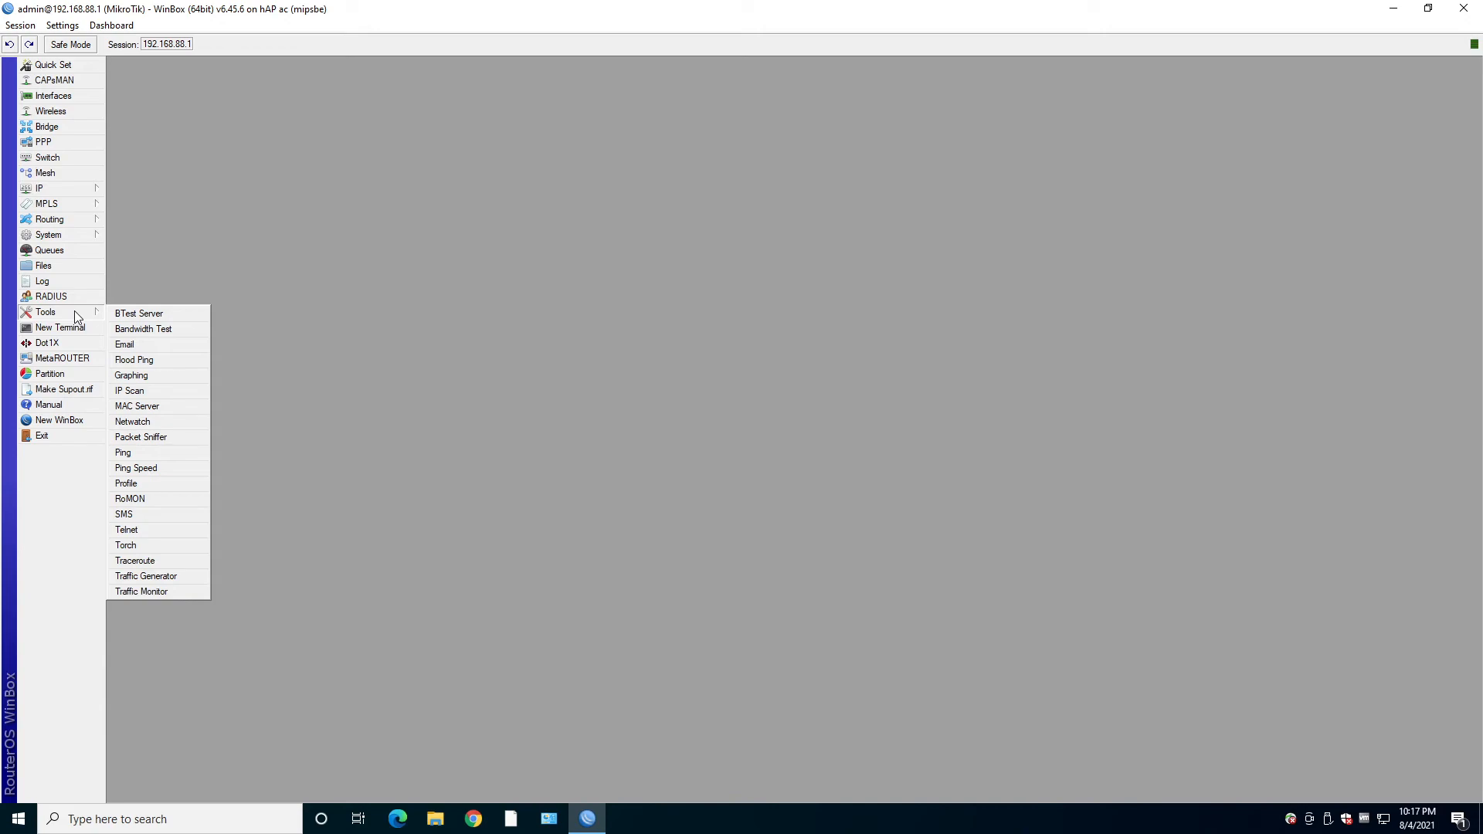
Step: Open and close a New Terminal session, then show the empty Dot1X client list
click(59, 328)
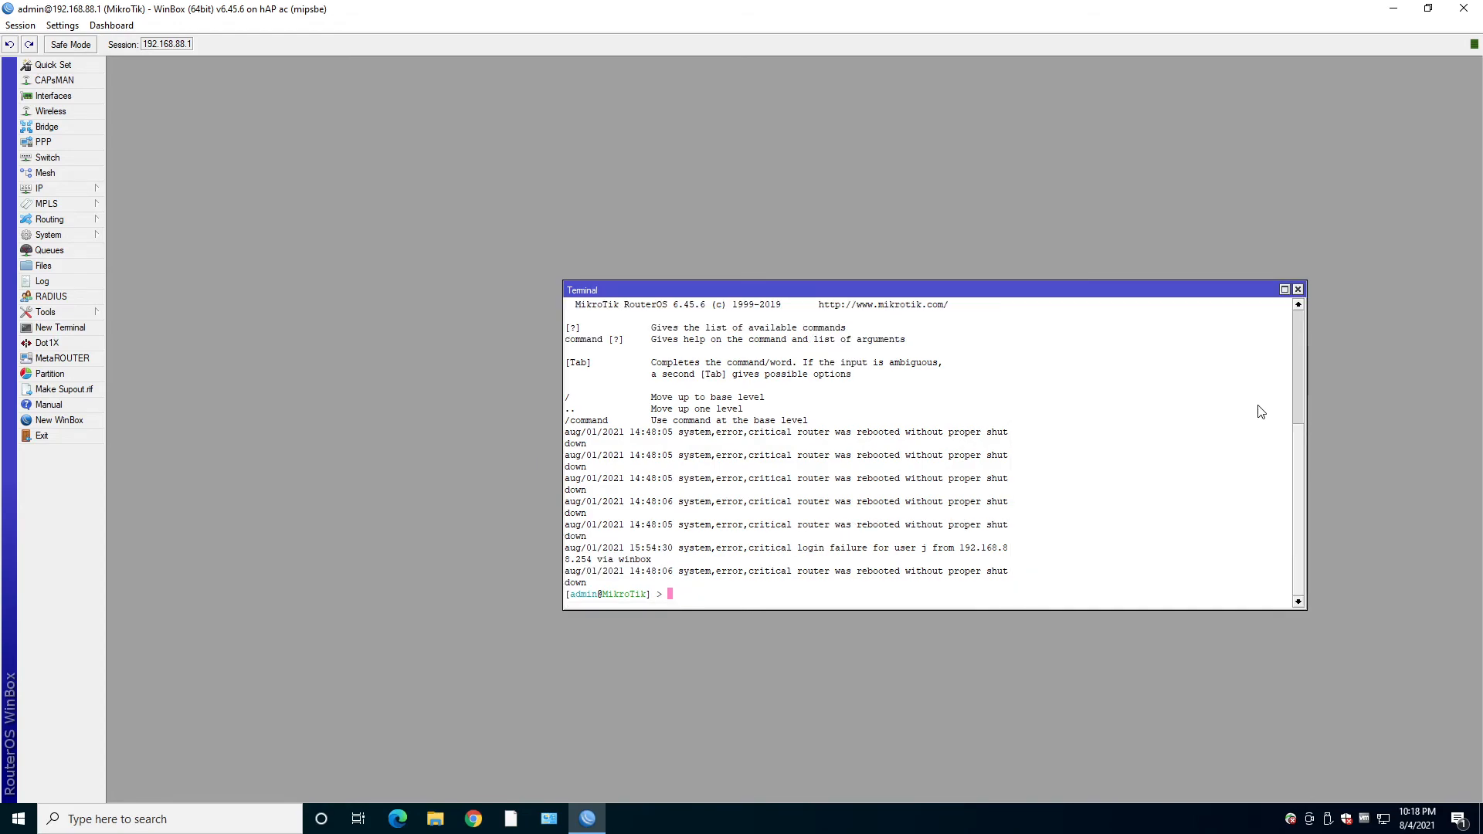
click(1297, 290)
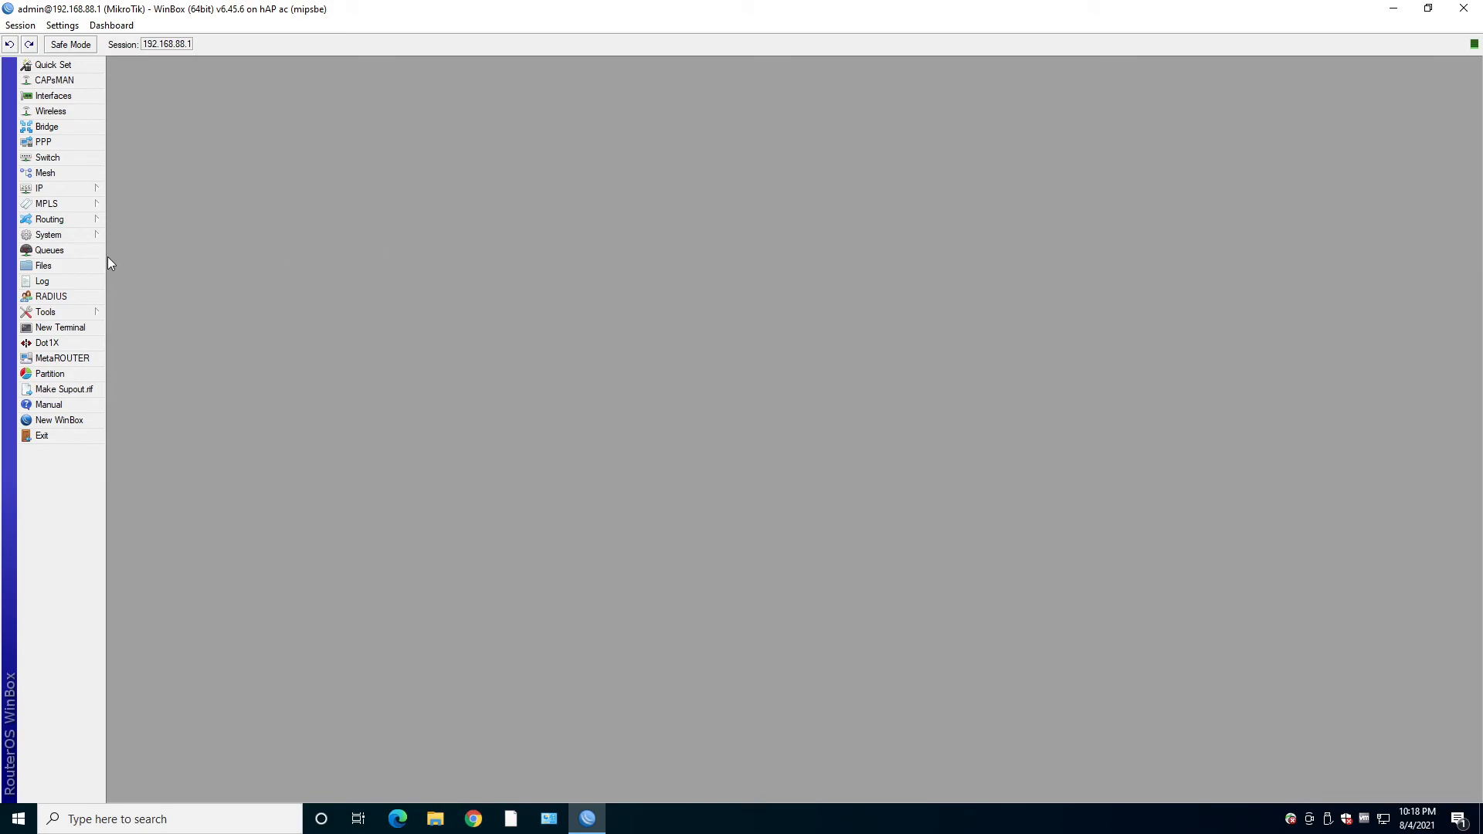
click(47, 342)
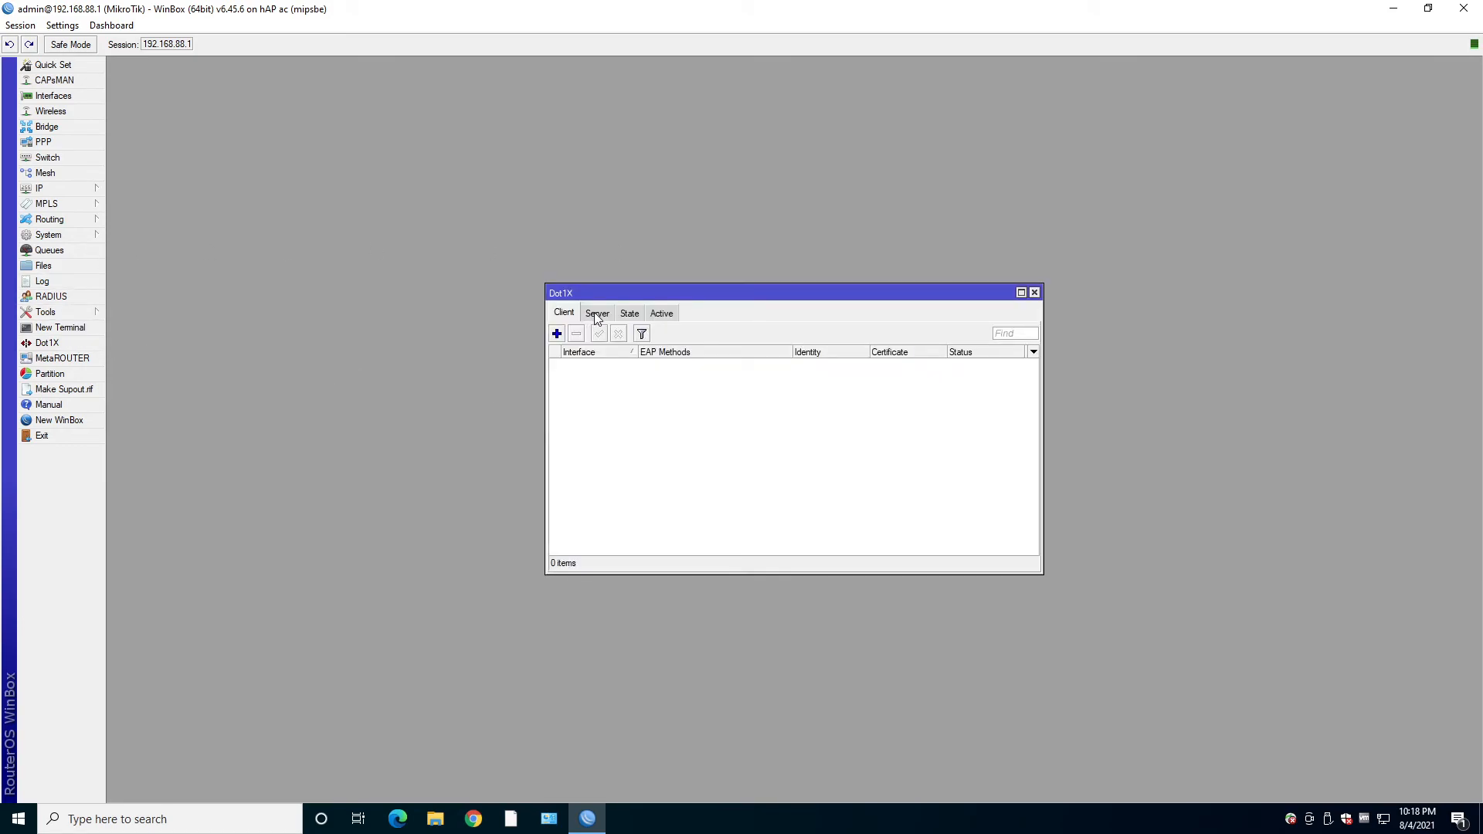
Step: Check the empty MetaROUTERs list, then show Partitions with part0 running RouterOS v6.45.6
click(63, 357)
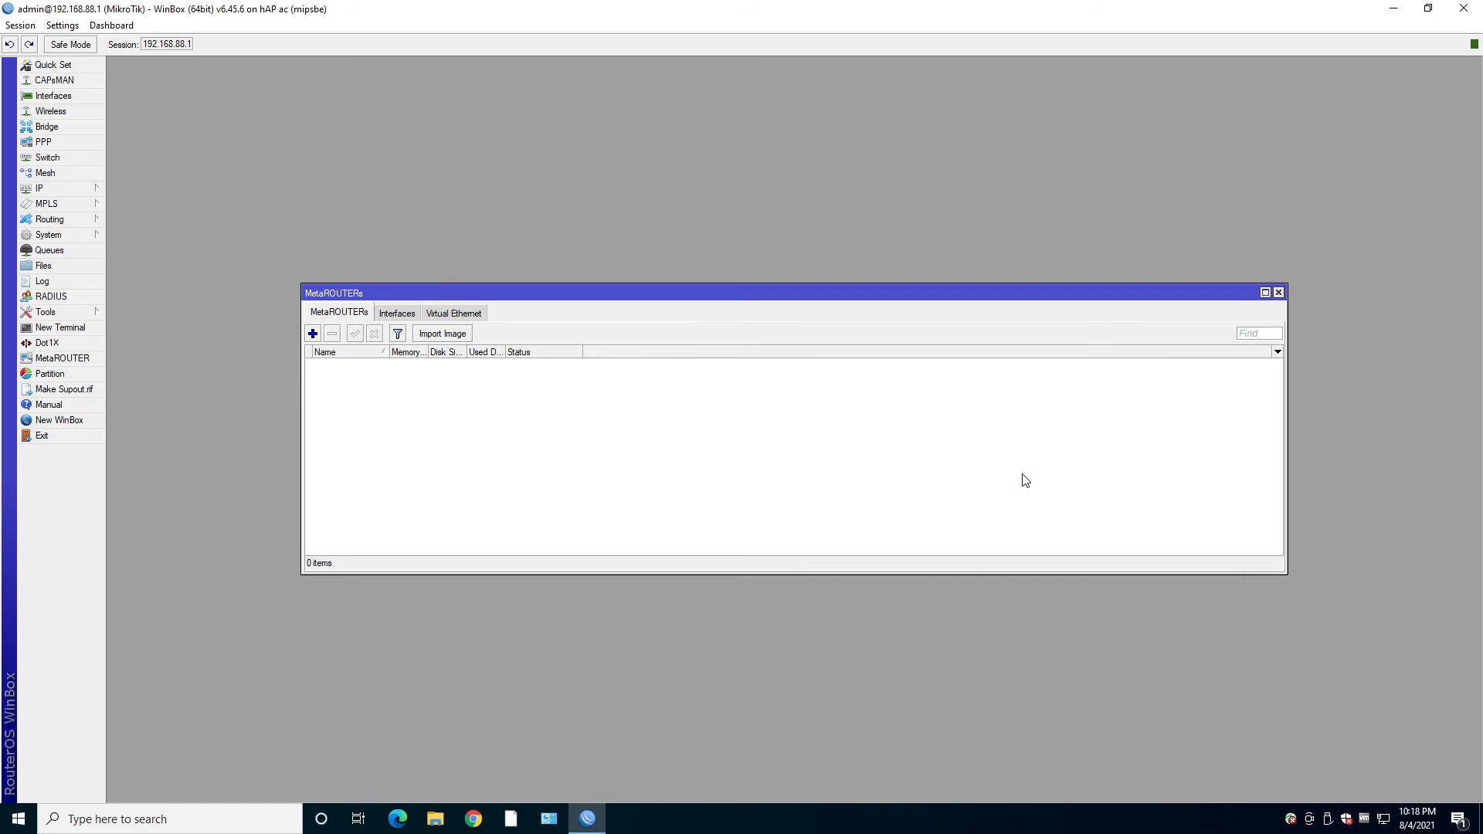
click(50, 372)
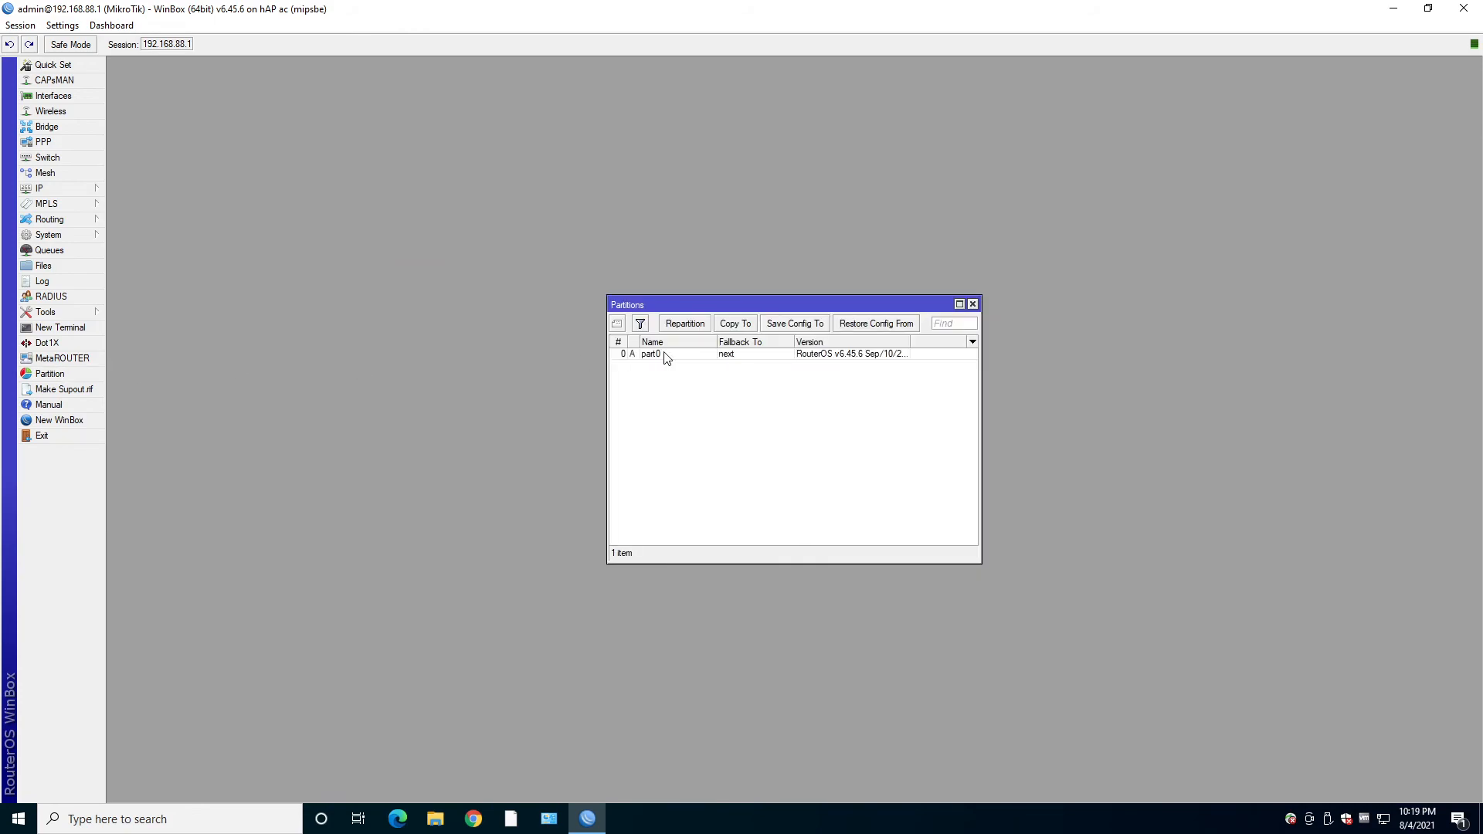